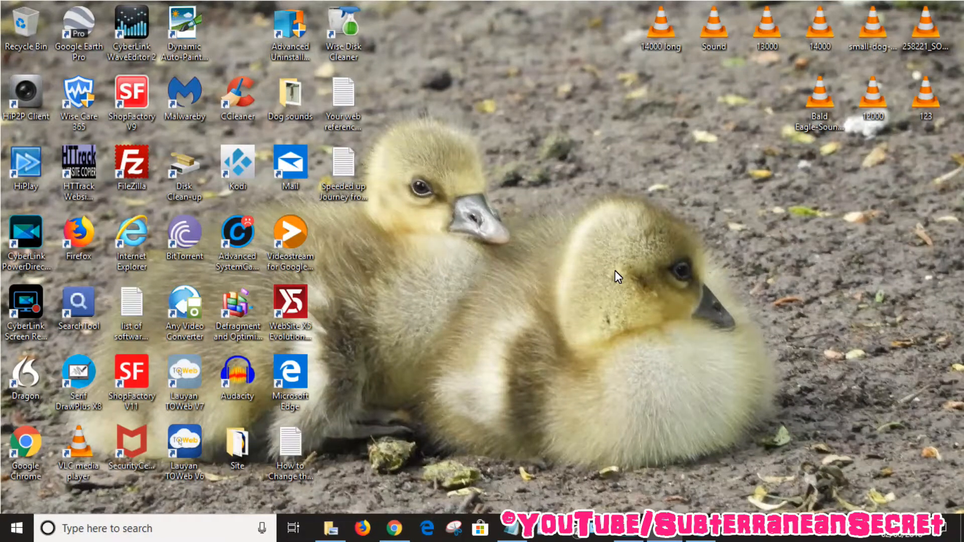
pyautogui.moveTo(454, 441)
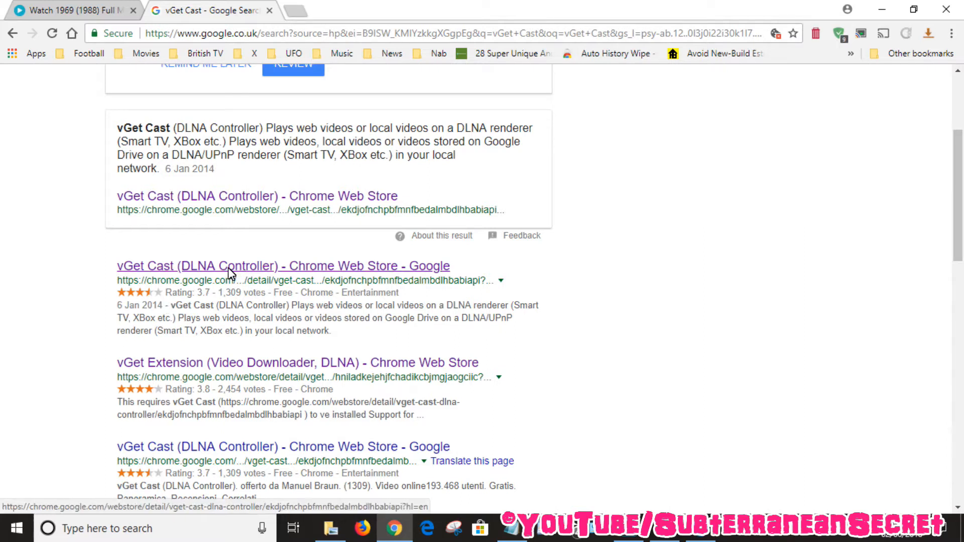
# - Open the vGet Cast (DLNA Controller) listing from the Web Store results
pyautogui.click(283, 265)
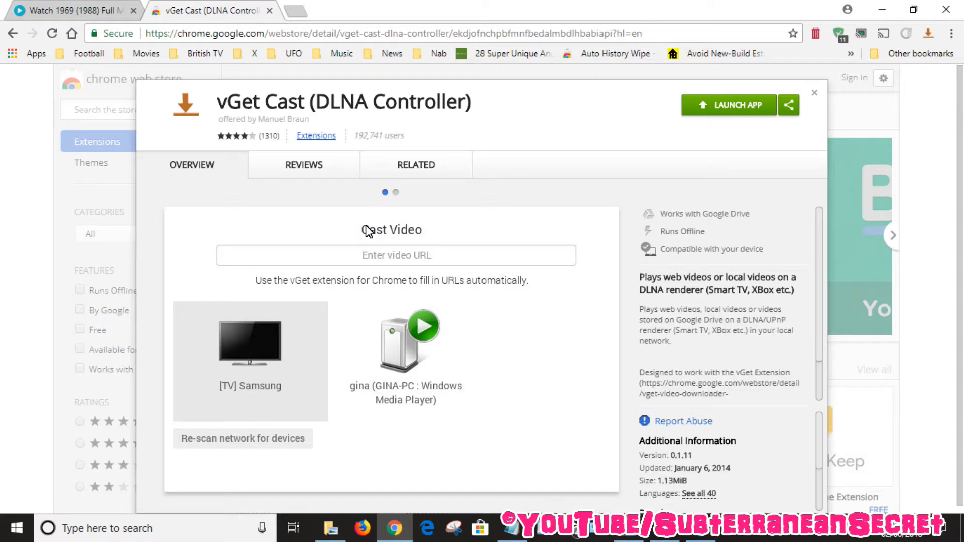
pyautogui.moveTo(9, 34)
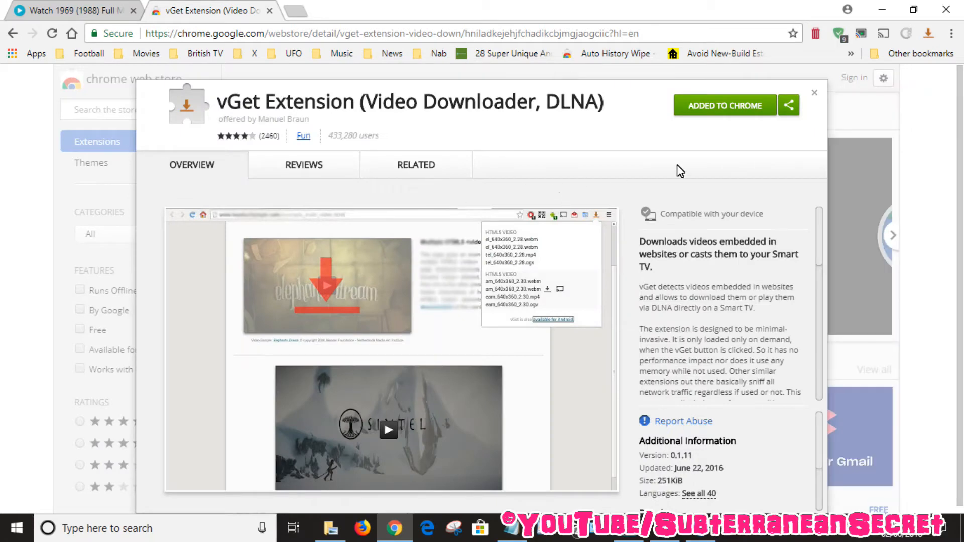
pyautogui.moveTo(928, 33)
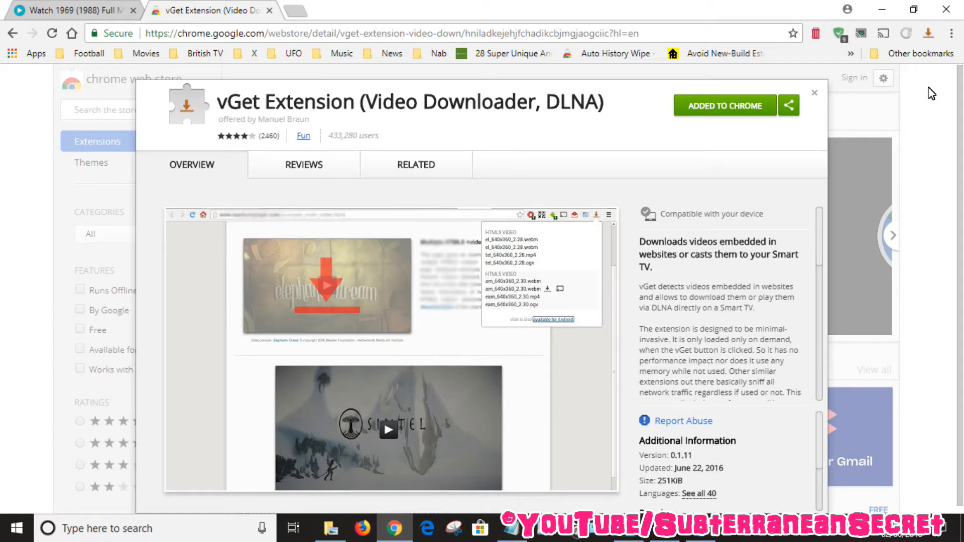
pyautogui.moveTo(822, 99)
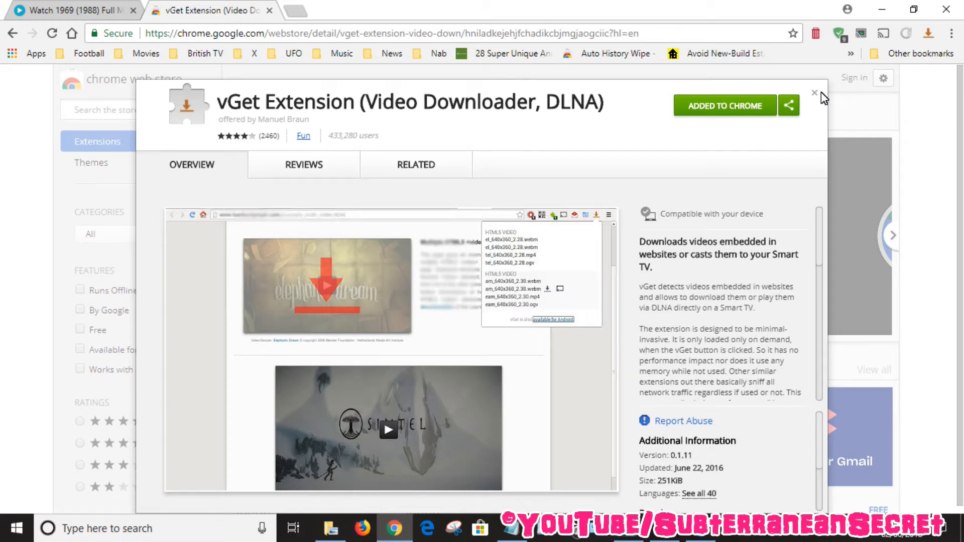
# - Dismiss the vGet Extension detail overlay to reach the Extensions home page
pyautogui.click(814, 93)
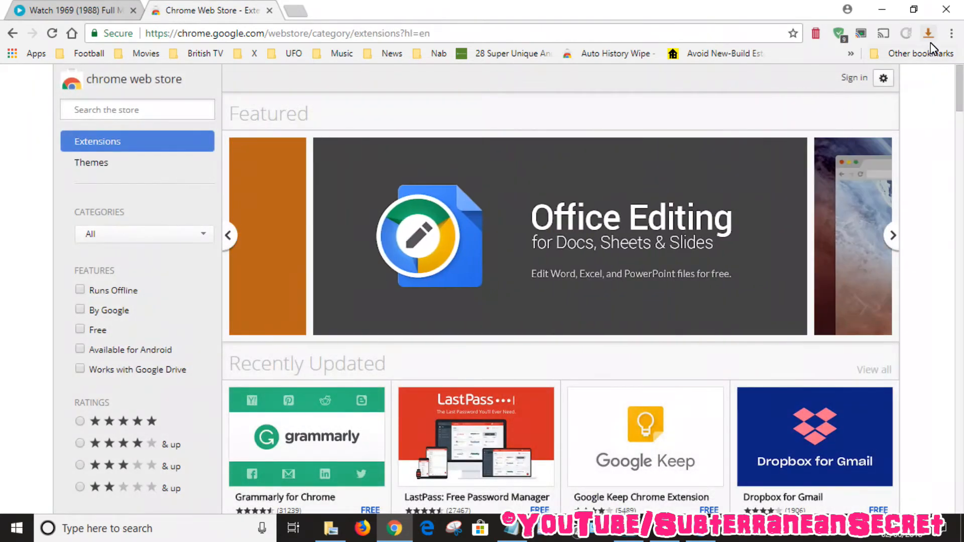
pyautogui.moveTo(928, 33)
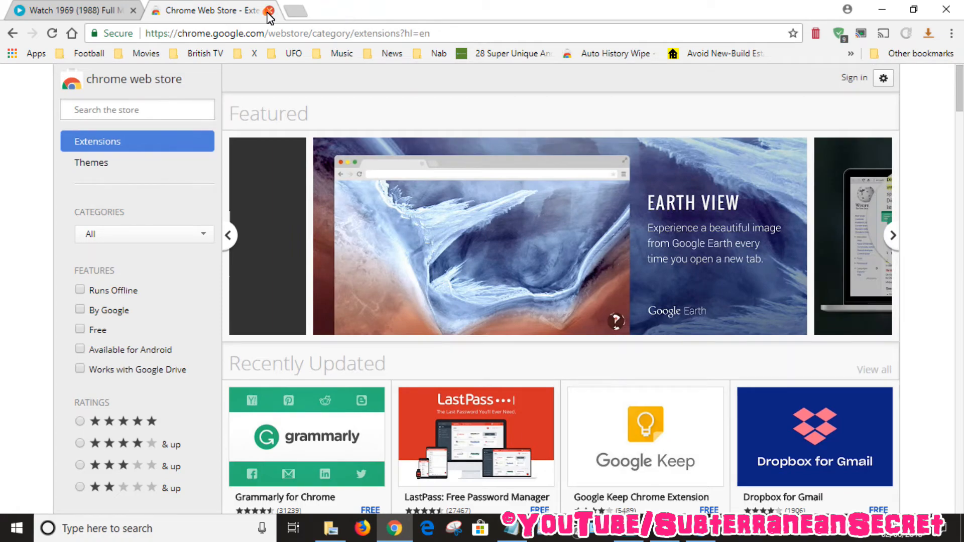
# - Close the Web Store tab and load 1969 (1988) from OpenLoad, playing then pausing it
pyautogui.click(268, 10)
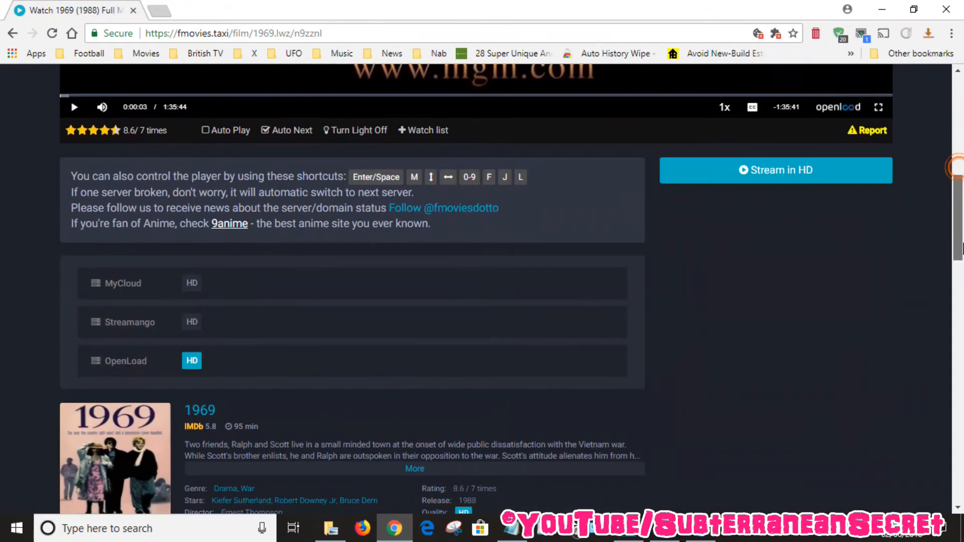
pyautogui.scroll(-3)
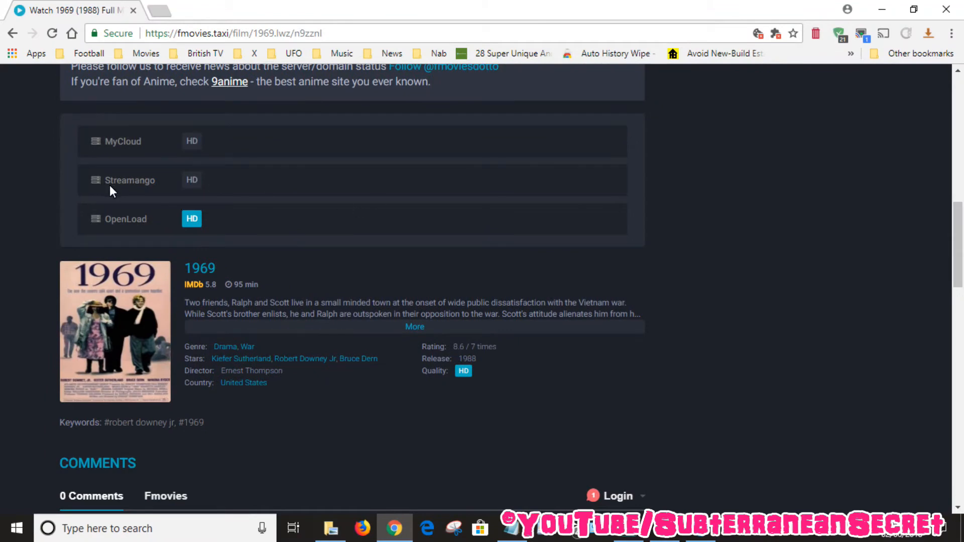
pyautogui.moveTo(131, 233)
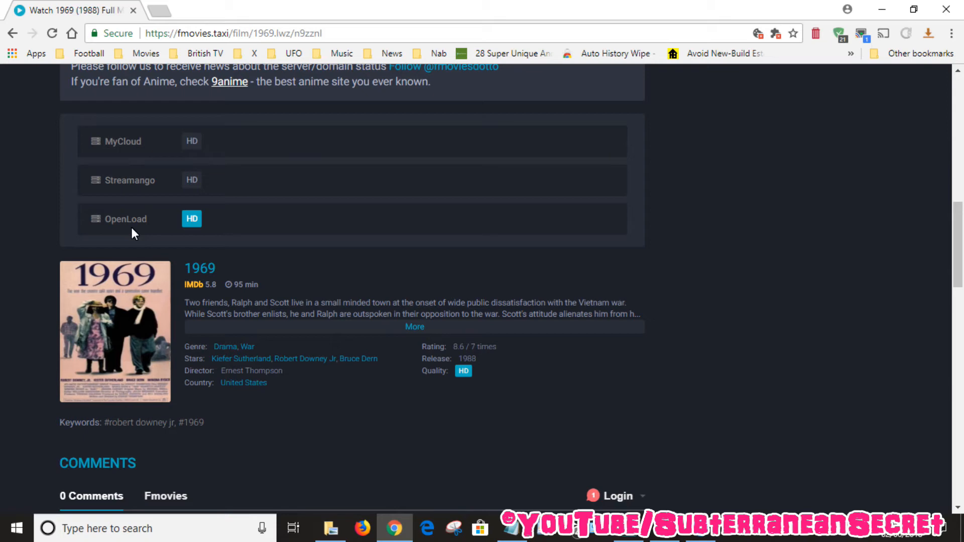
pyautogui.moveTo(274, 201)
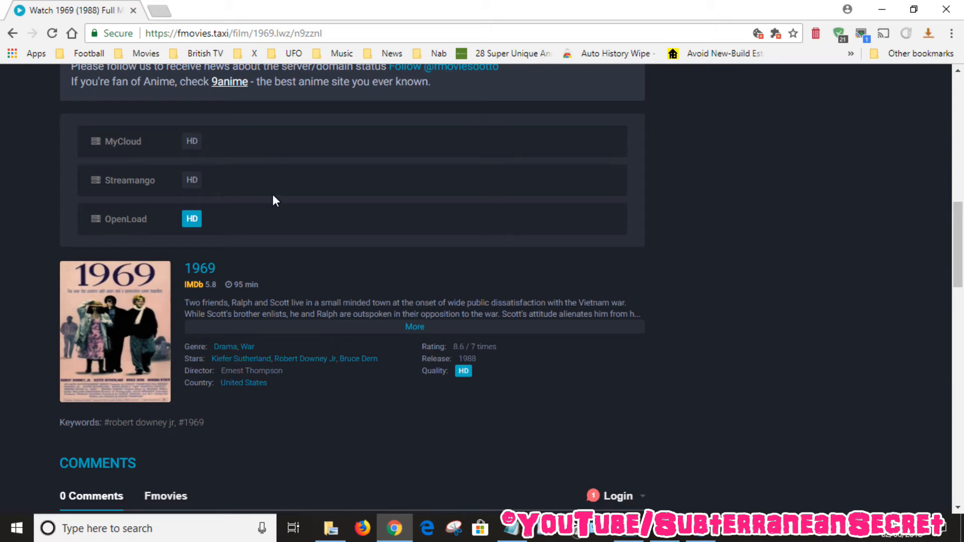
pyautogui.click(125, 219)
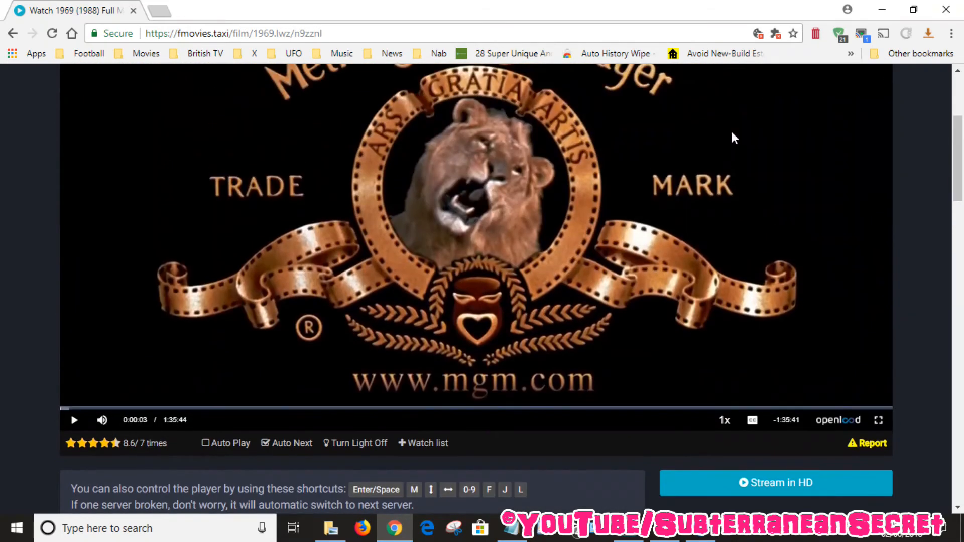
pyautogui.click(74, 419)
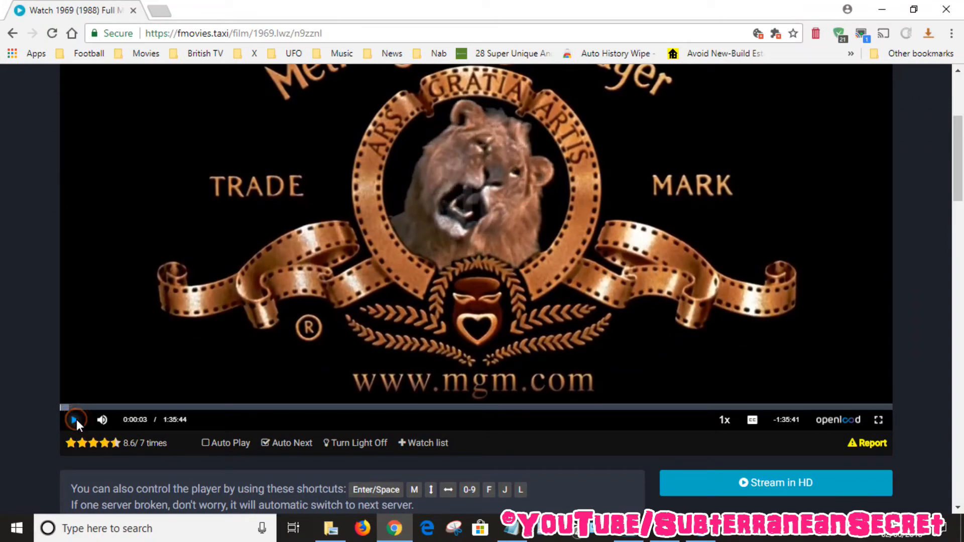
pyautogui.click(73, 419)
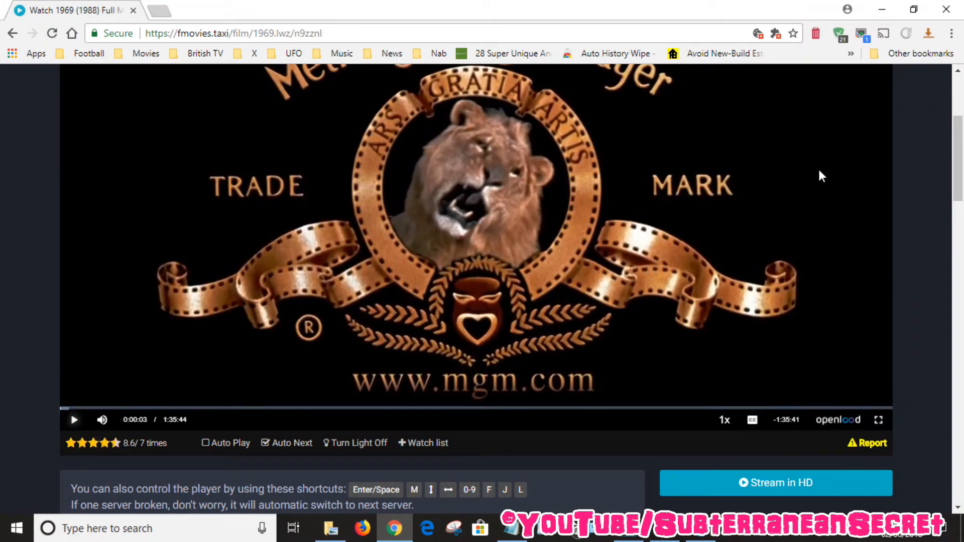
pyautogui.moveTo(928, 33)
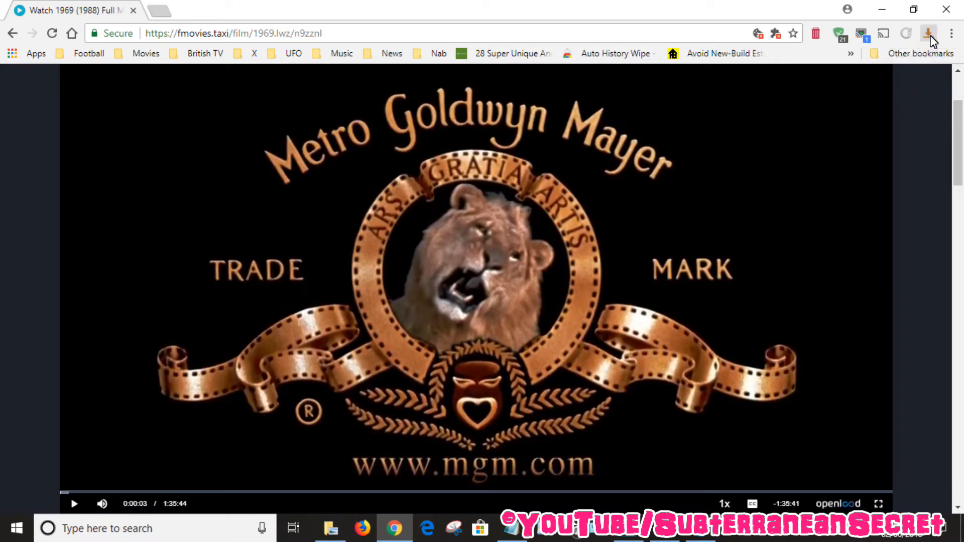
# - Cast the detected HTML5 video from the vGet toolbar menu
pyautogui.click(927, 33)
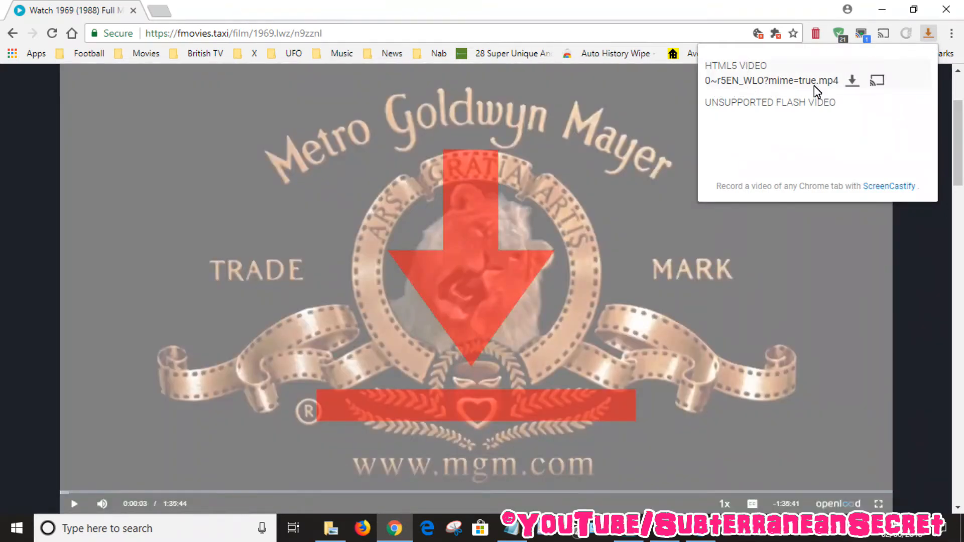
pyautogui.moveTo(877, 82)
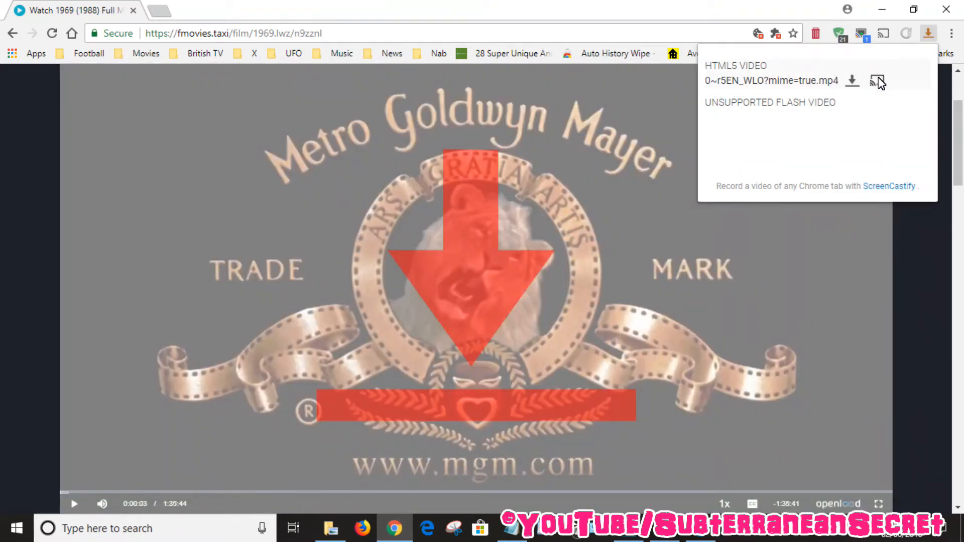
pyautogui.moveTo(876, 80)
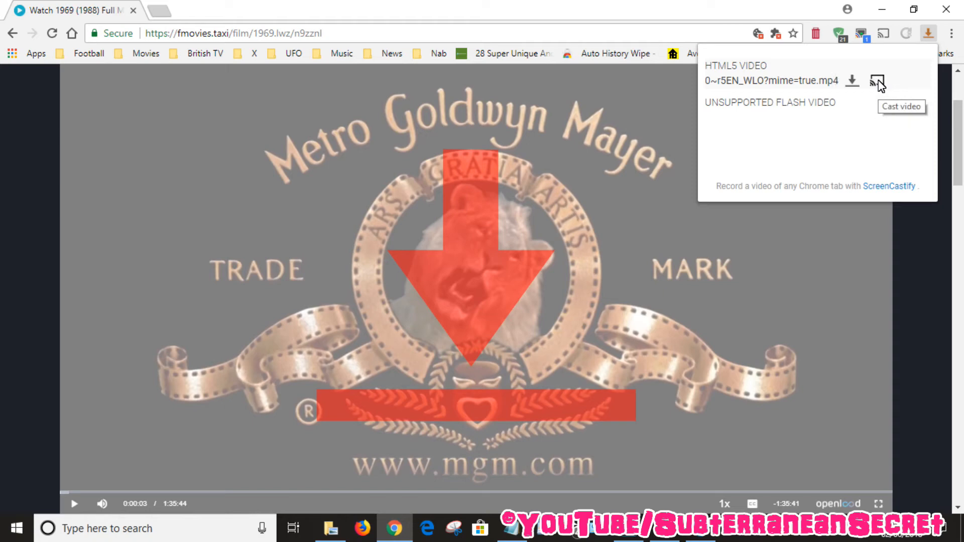
pyautogui.click(878, 80)
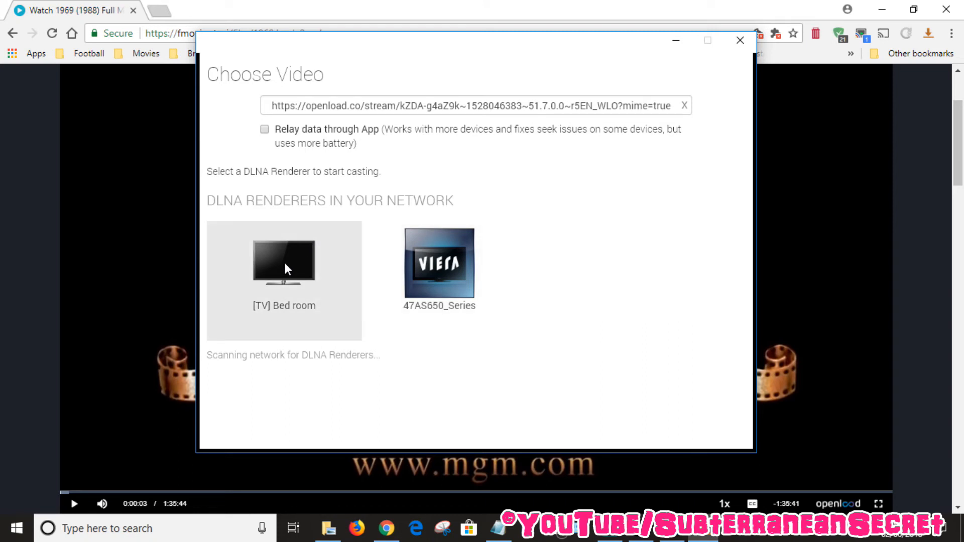
# - Play the film on the Bed room TV renderer, then close Chrome
pyautogui.click(283, 280)
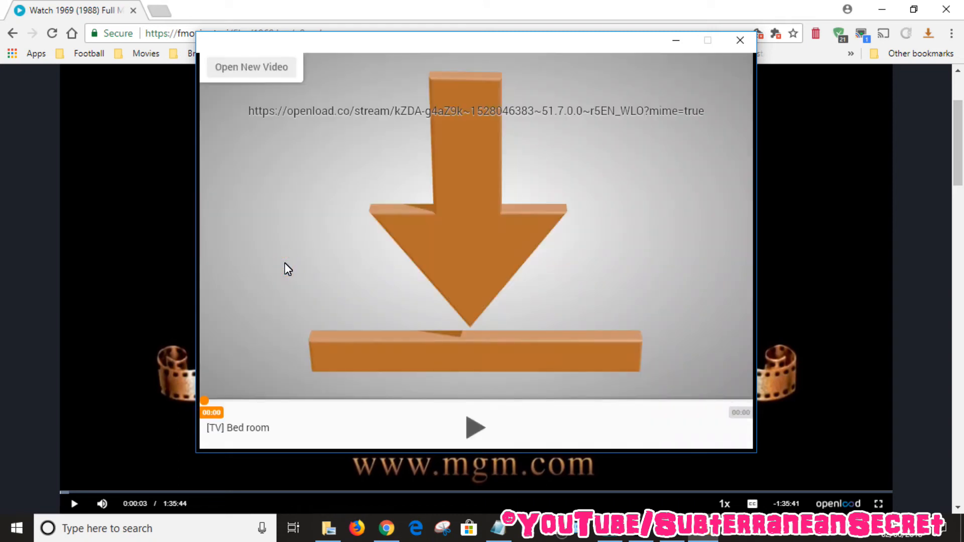
pyautogui.click(476, 427)
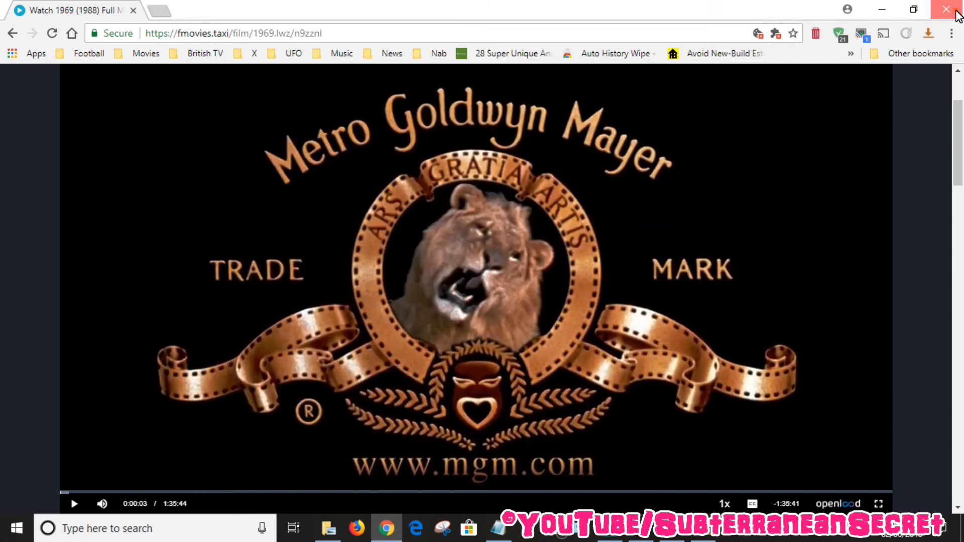
pyautogui.click(945, 10)
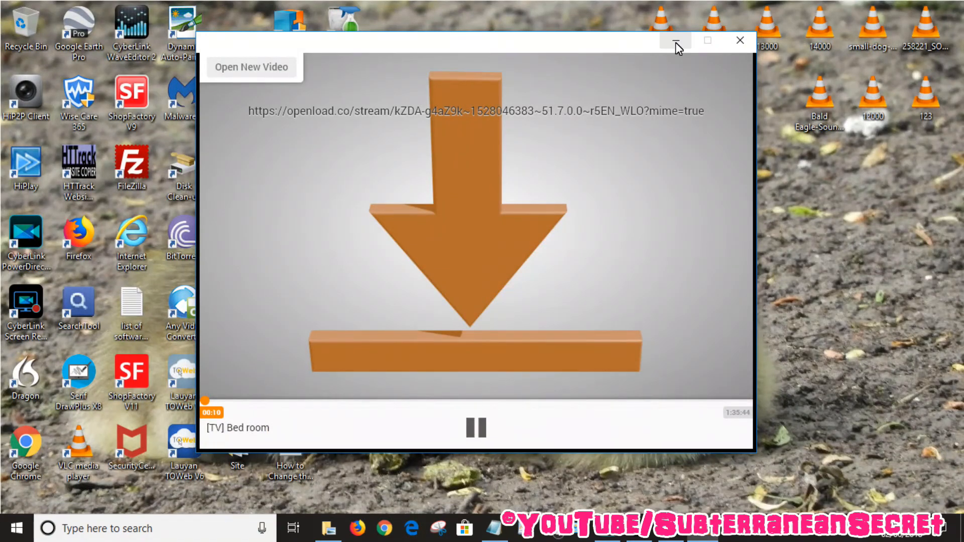